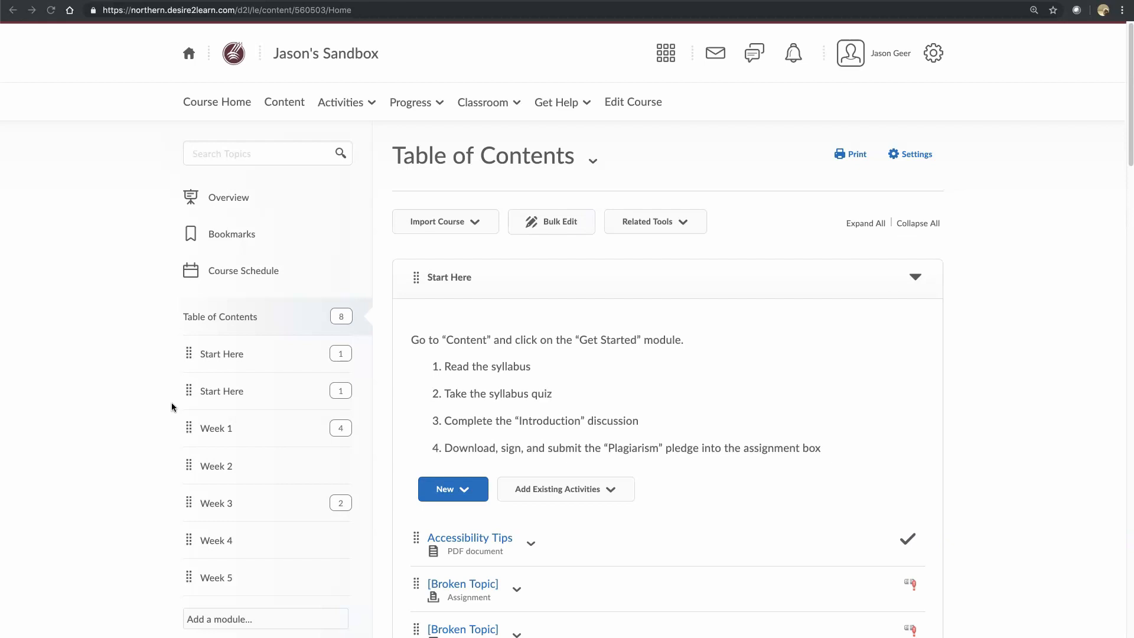
pyautogui.moveTo(173, 407)
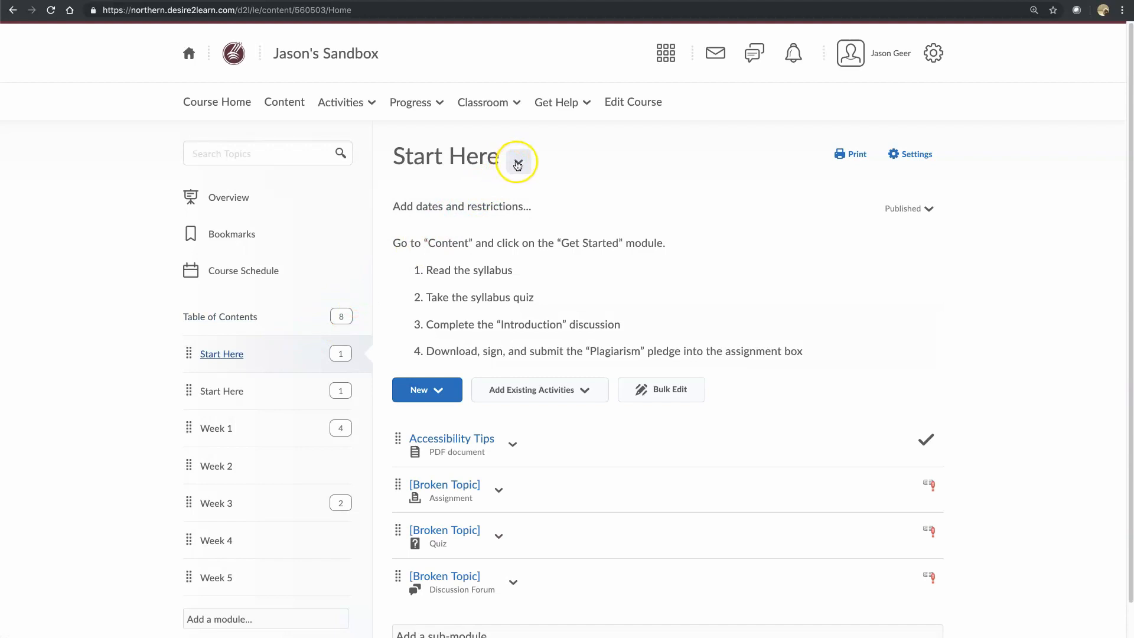
# - Choose Delete Module from the duplicate Start Here module's title options
pyautogui.click(517, 161)
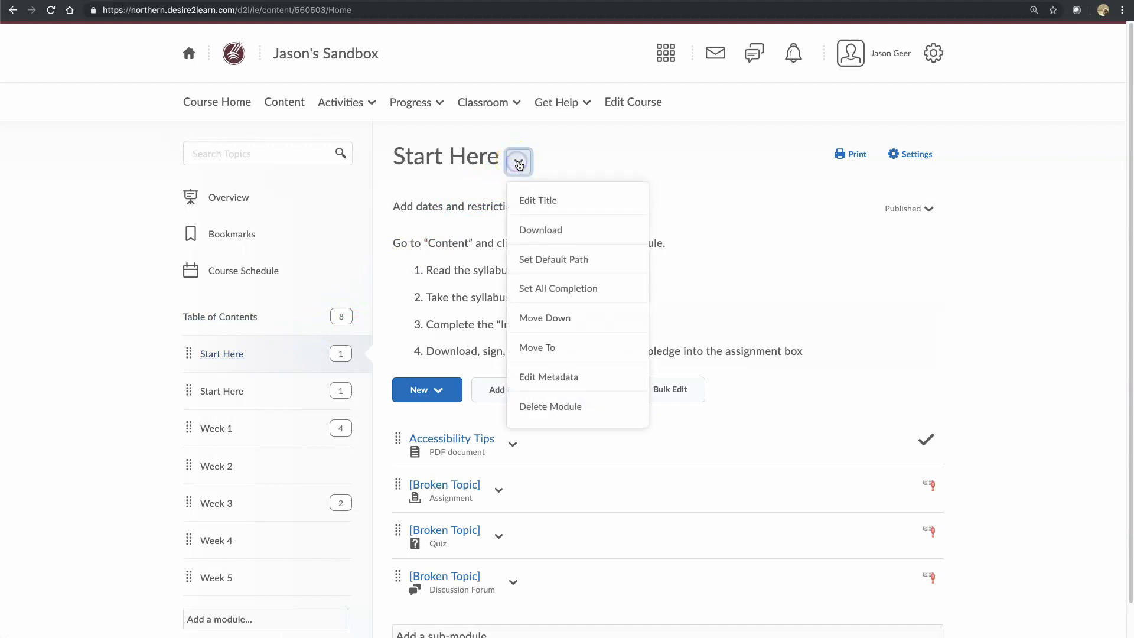
pyautogui.moveTo(558, 288)
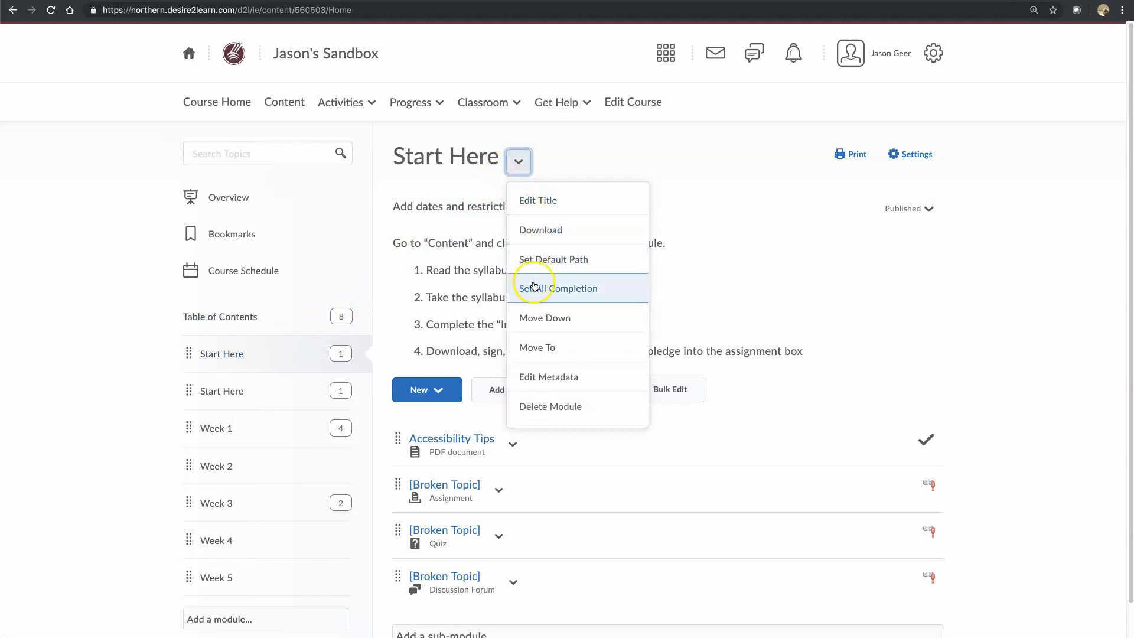
pyautogui.moveTo(549, 405)
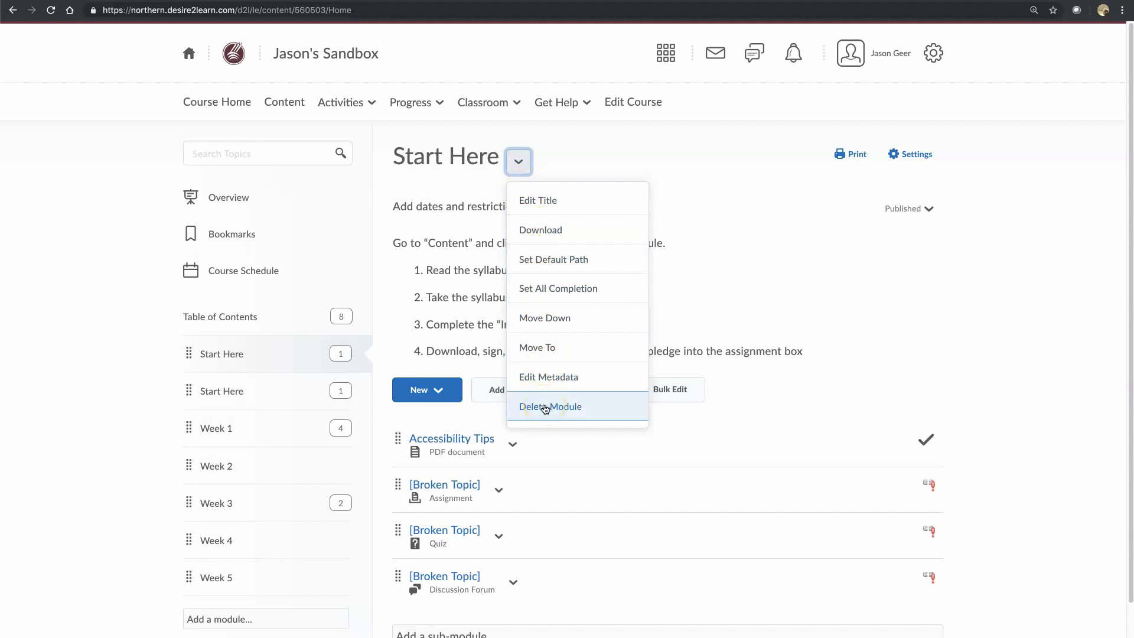
pyautogui.click(549, 405)
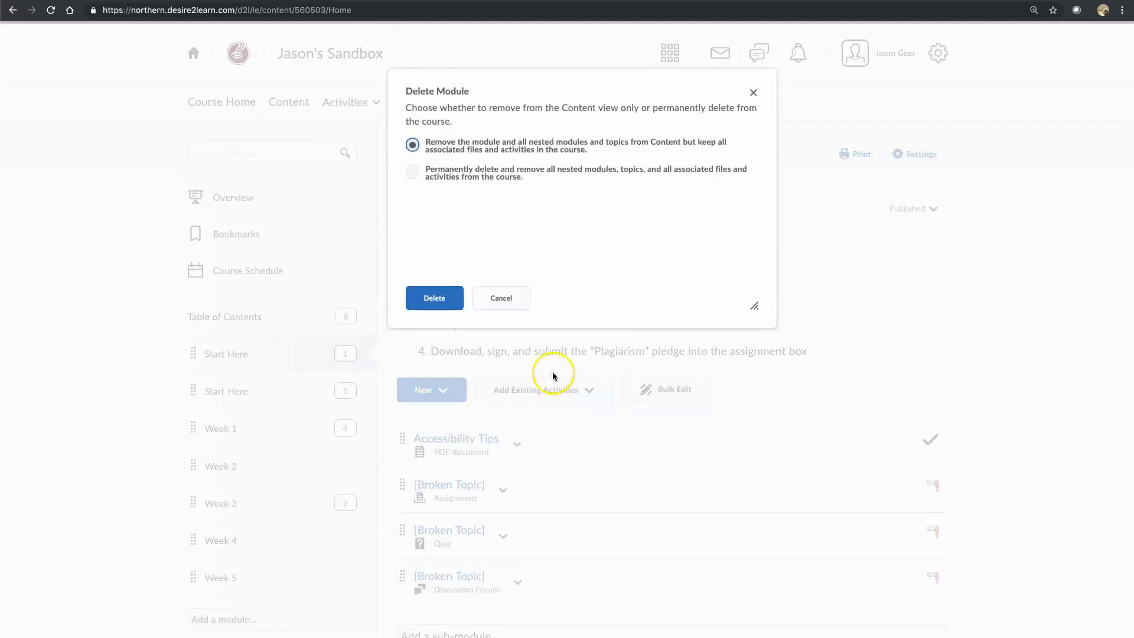
# - Permanently delete the duplicate Start Here module, selecting 'Permanently delete' and confirming
pyautogui.click(412, 173)
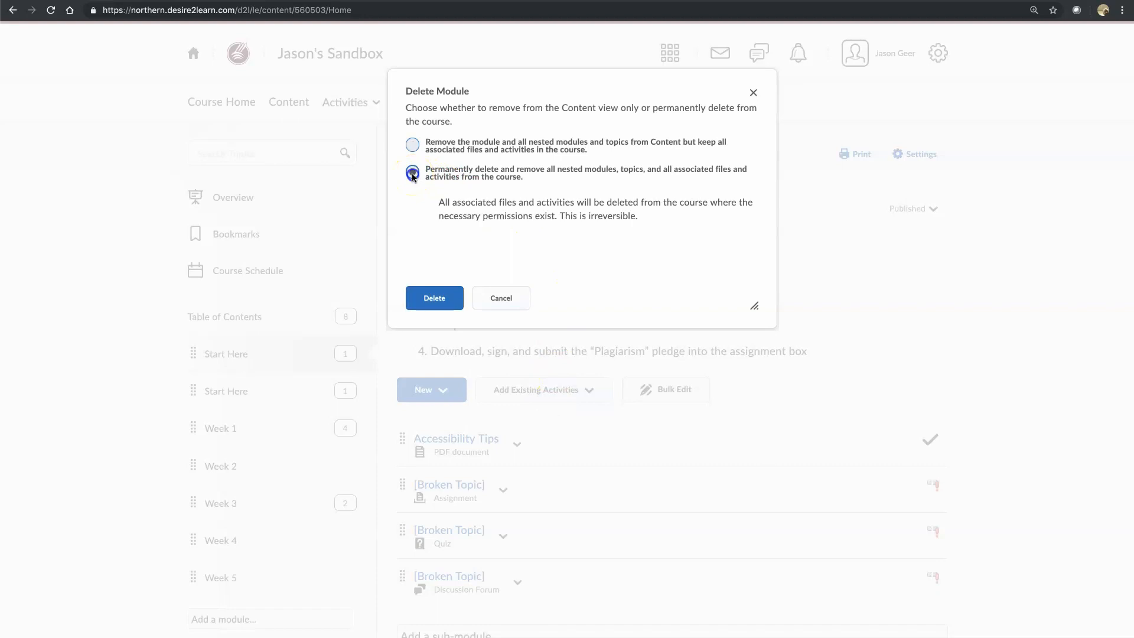
pyautogui.click(412, 173)
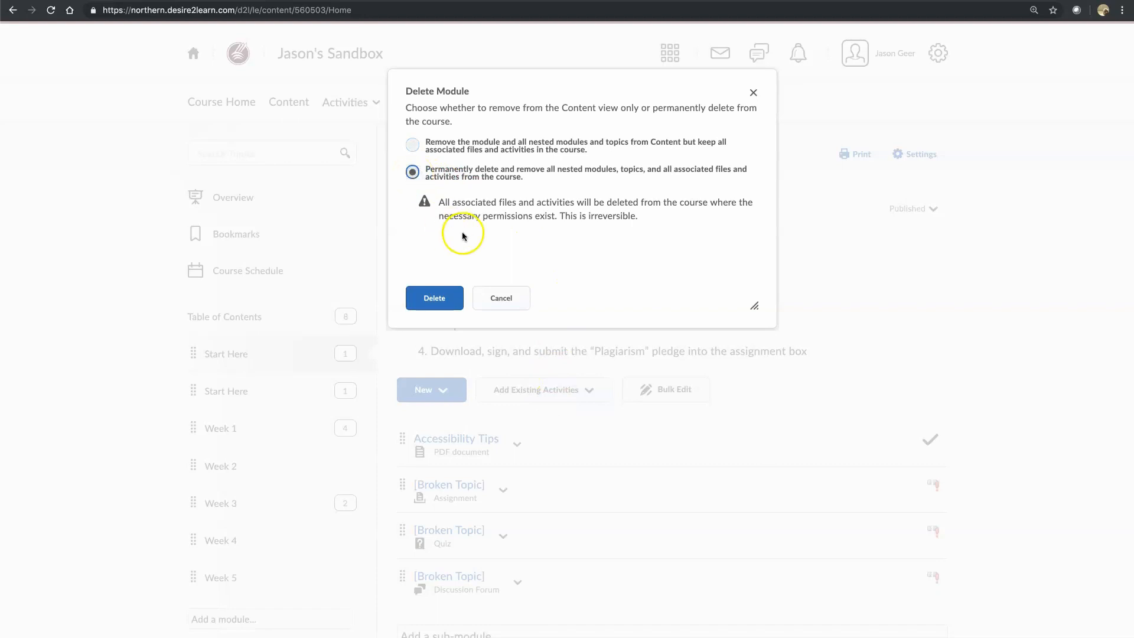
pyautogui.click(433, 293)
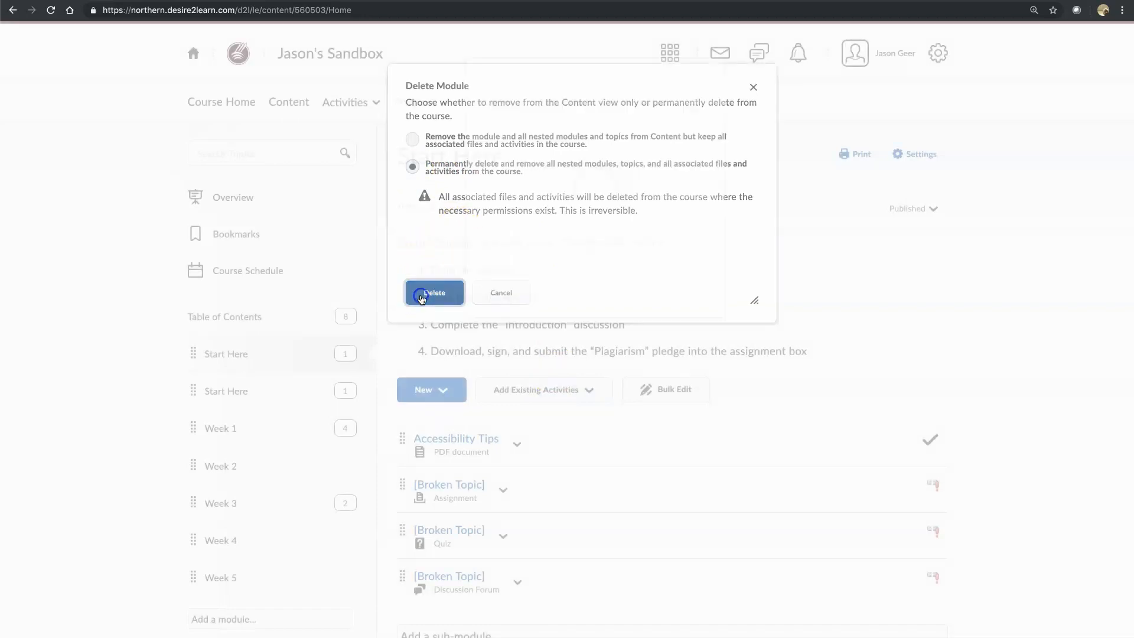
pyautogui.click(434, 292)
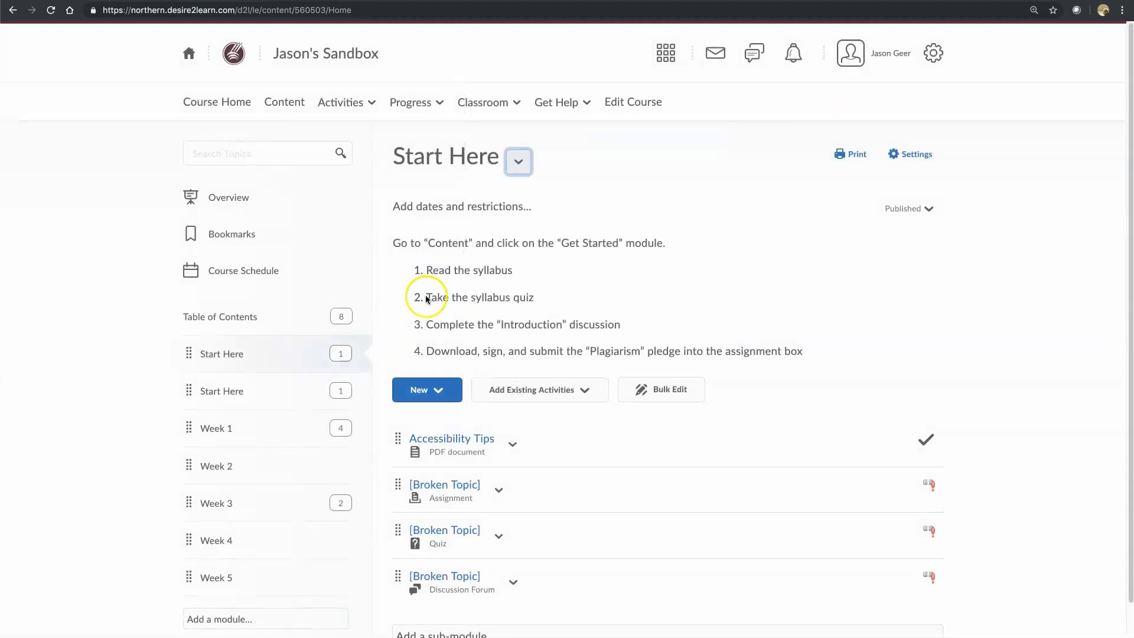
# - Return to the Table of Contents overview showing one Start Here plus Weeks 1–5
pyautogui.click(219, 317)
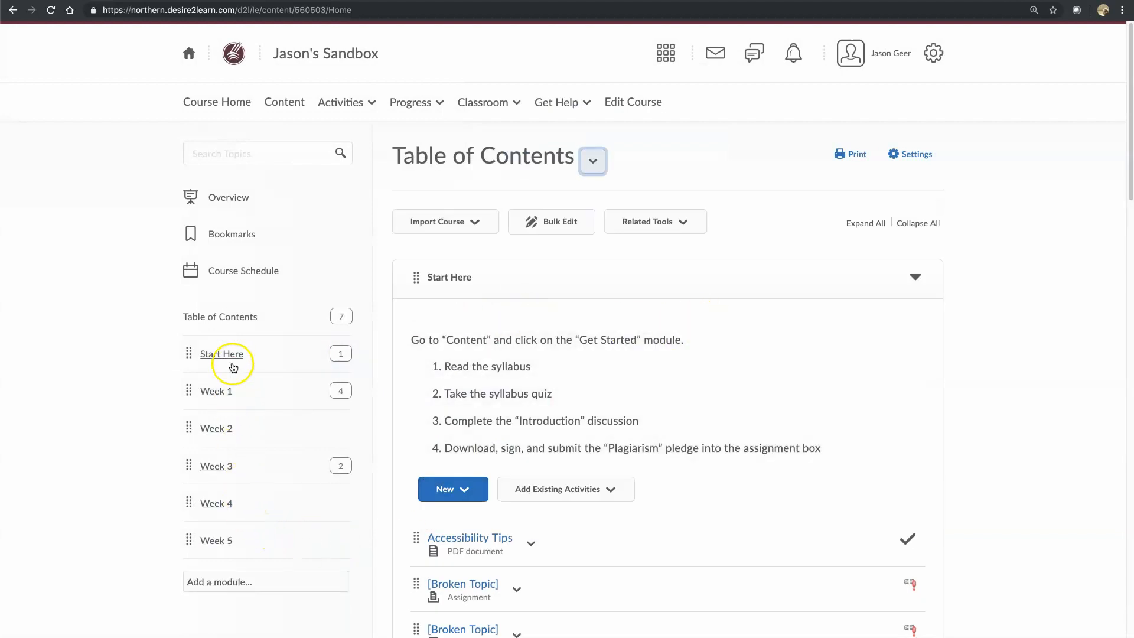
pyautogui.moveTo(217, 539)
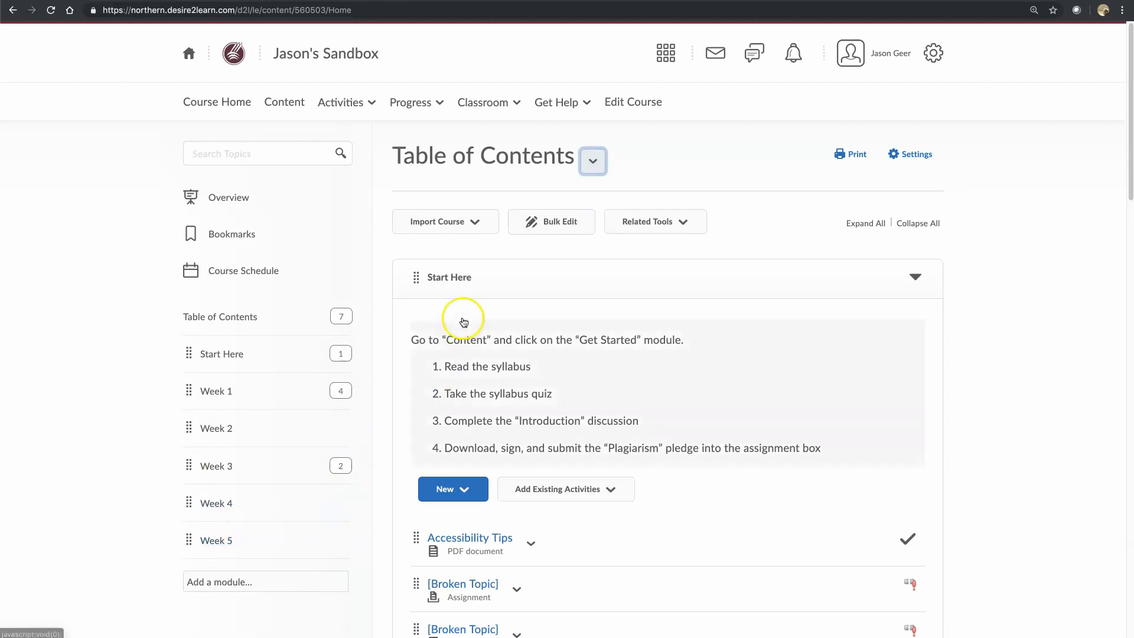
pyautogui.click(220, 316)
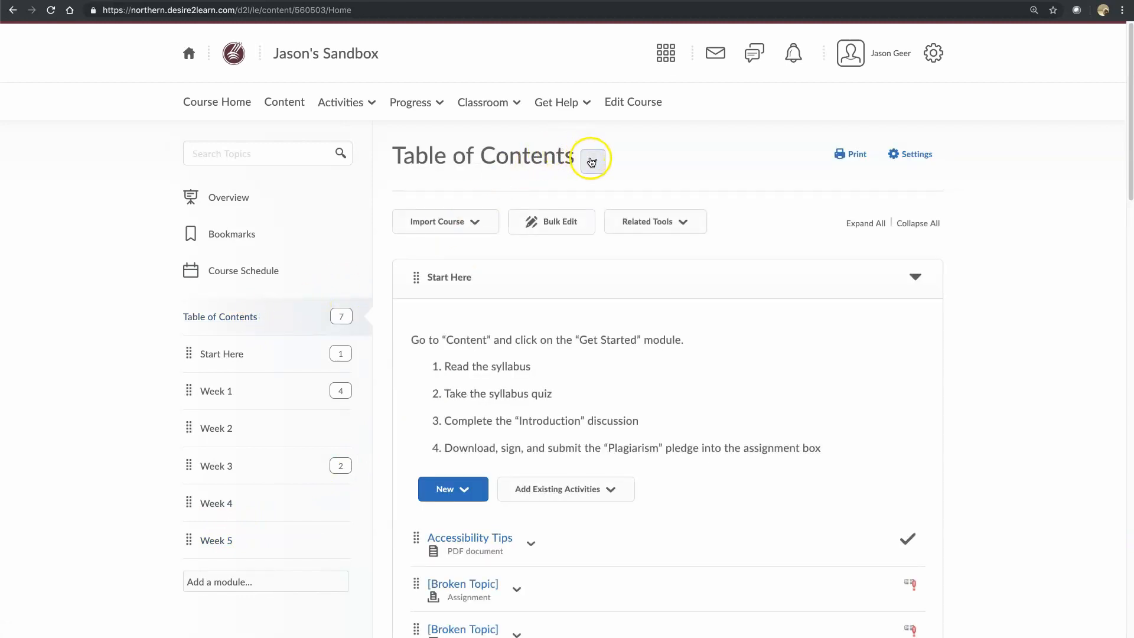
# - Permanently delete all modules via Delete All Modules, leaving an empty Table of Contents
pyautogui.click(591, 160)
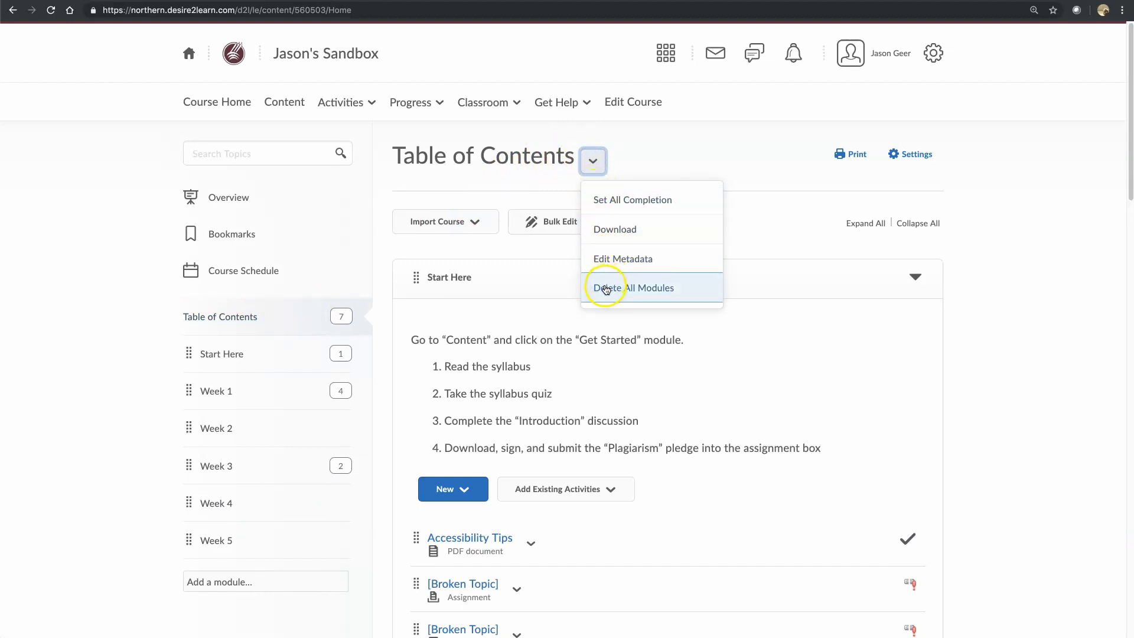
pyautogui.click(633, 288)
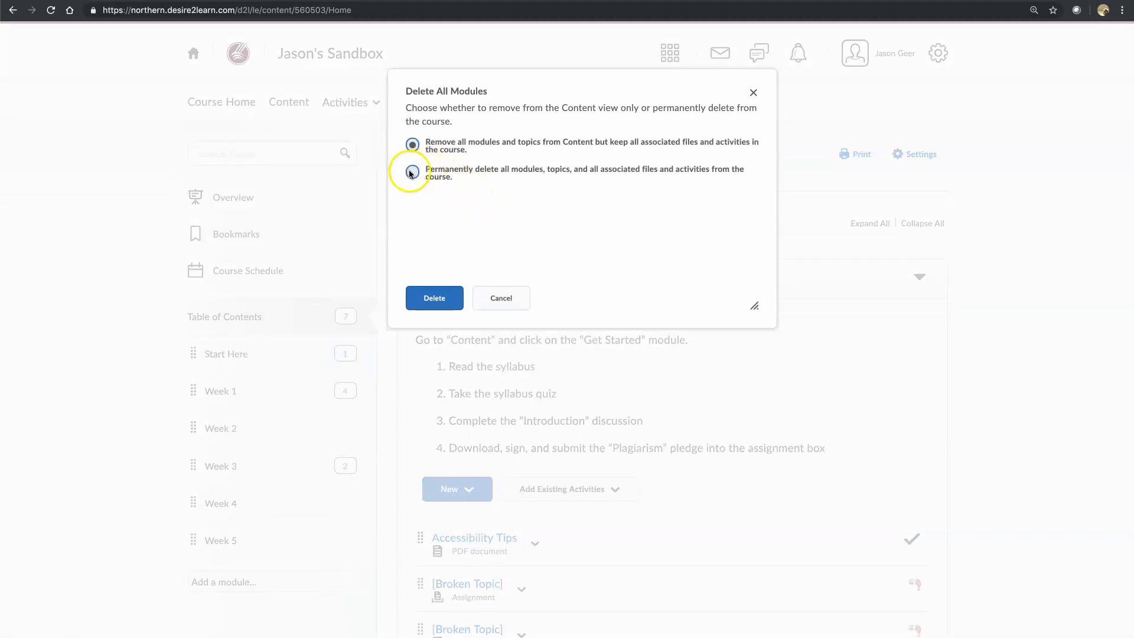
pyautogui.click(412, 172)
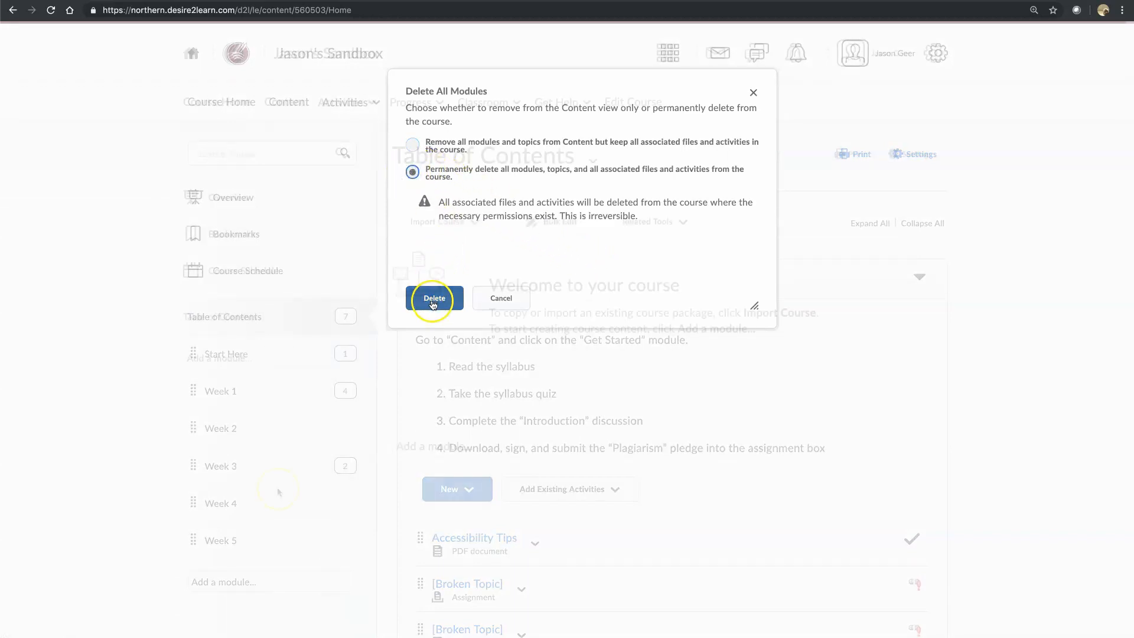
pyautogui.click(433, 297)
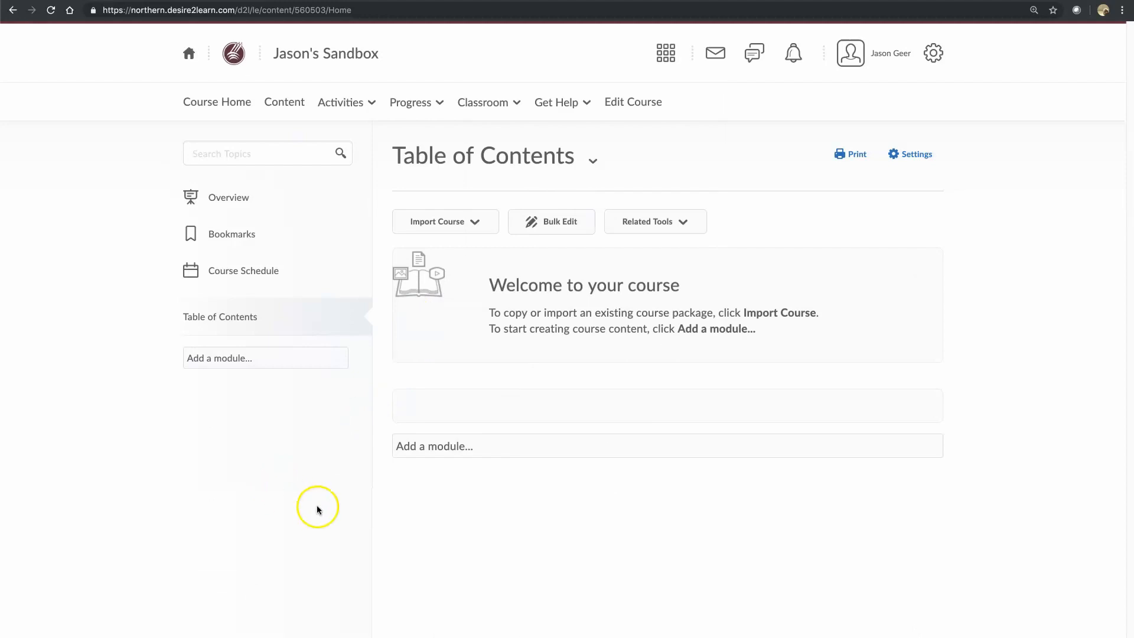
pyautogui.moveTo(105, 616)
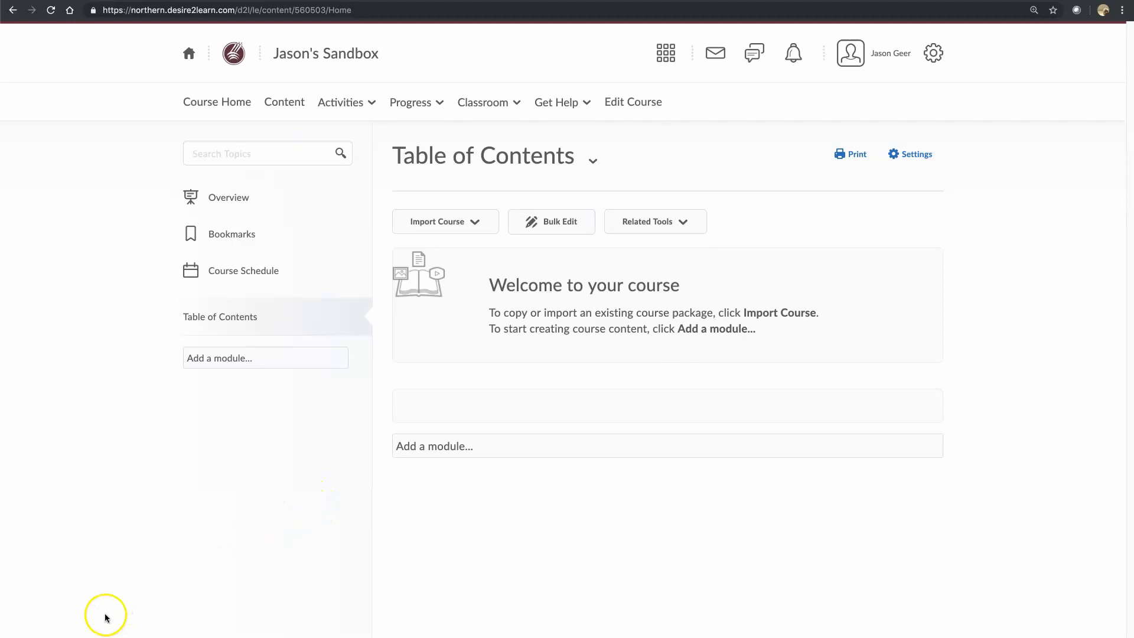